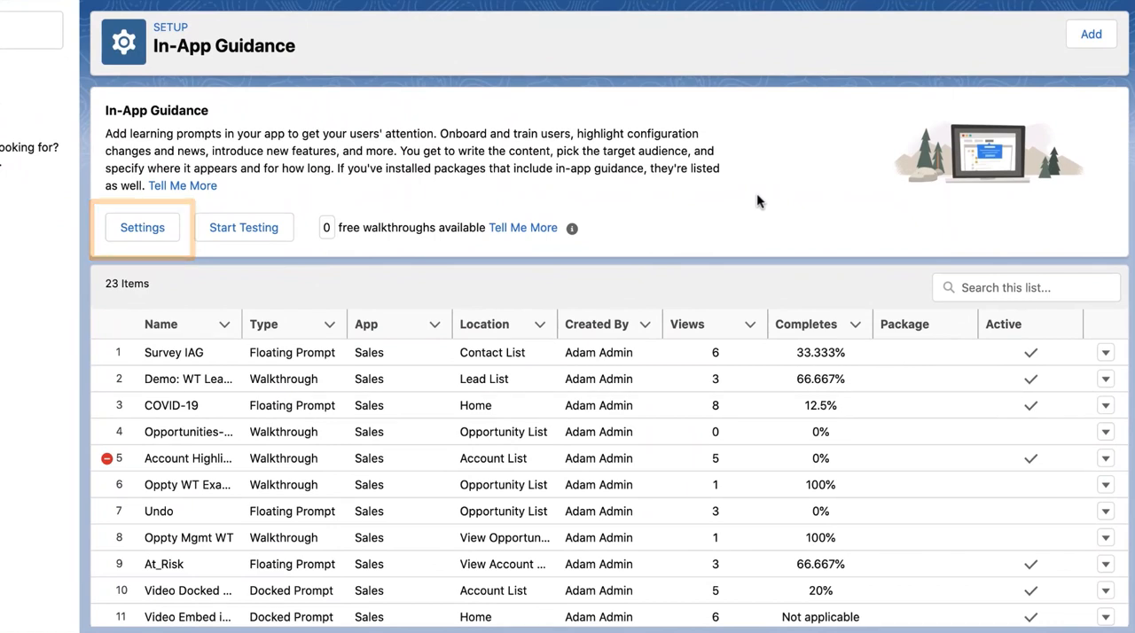
- Close the Survey IAG actions list and start authoring new in-app guidance in the builder
click(245, 227)
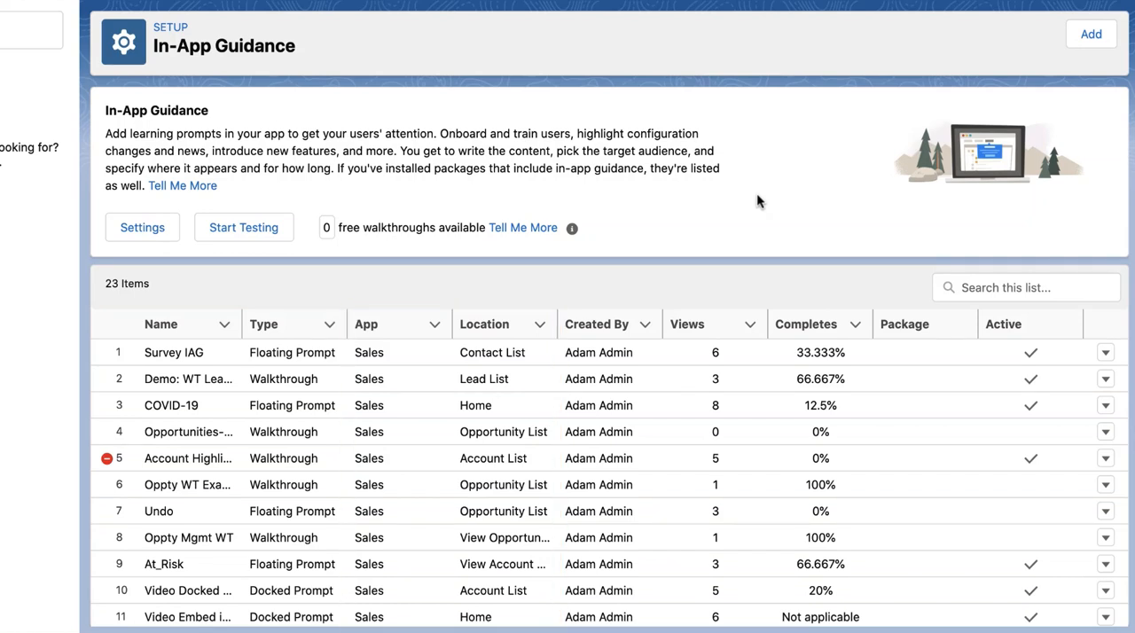
click(608, 322)
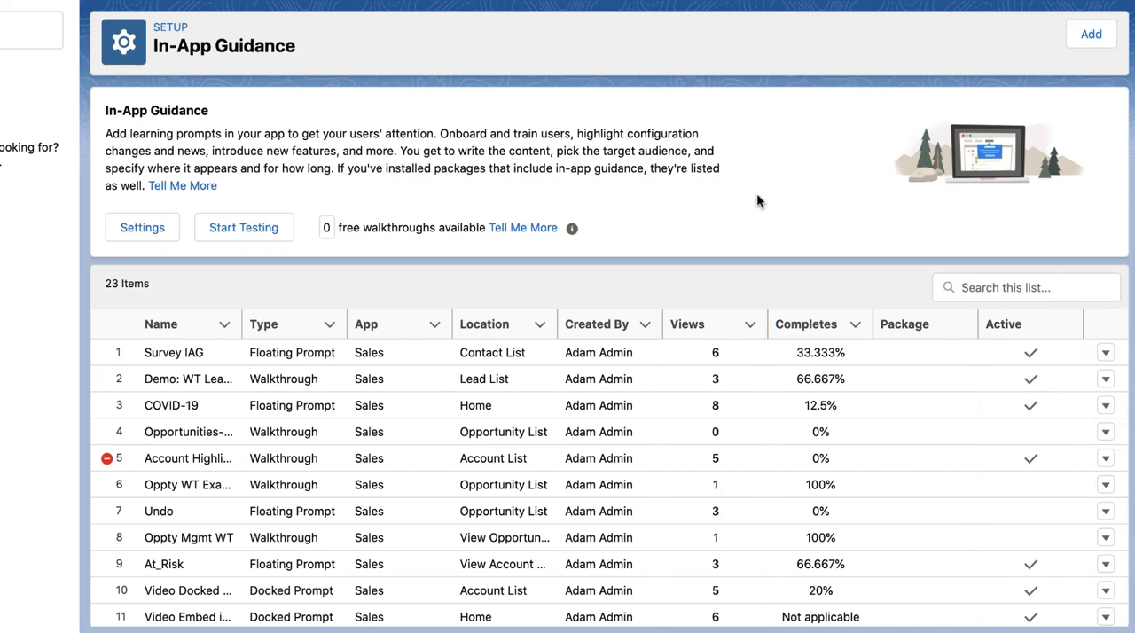
click(805, 323)
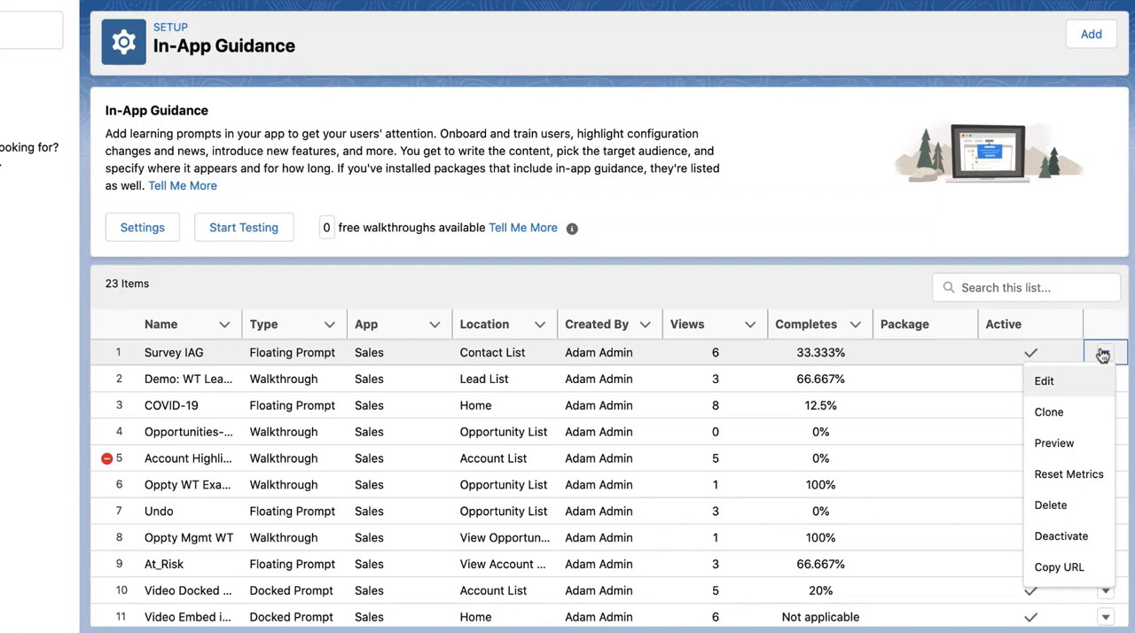
click(1090, 34)
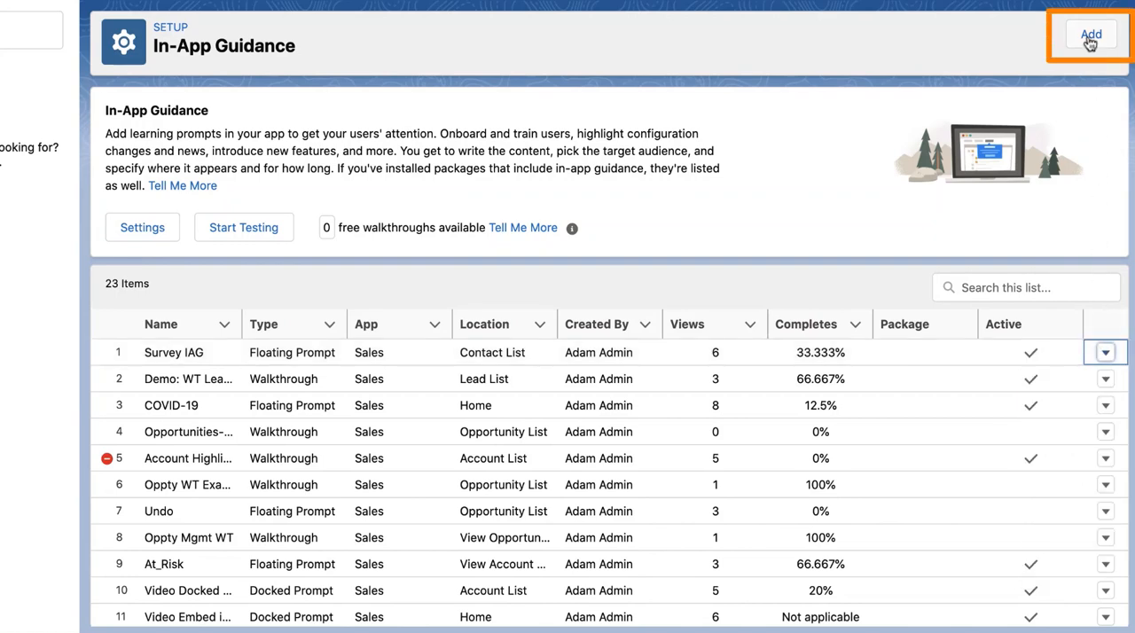
click(1090, 35)
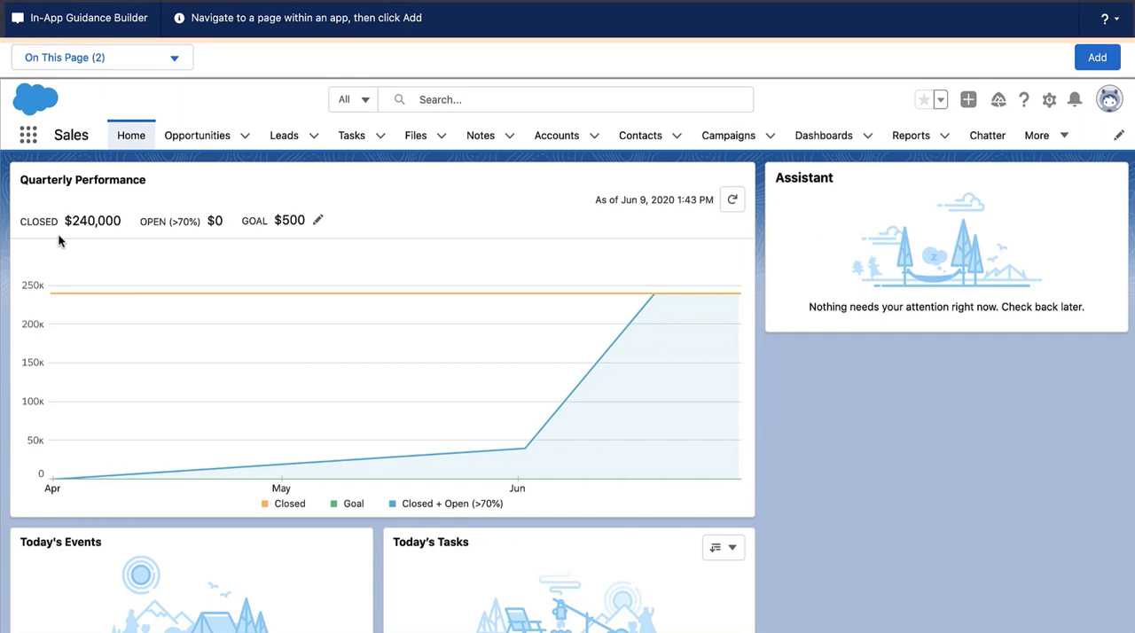
mouse_move(557, 134)
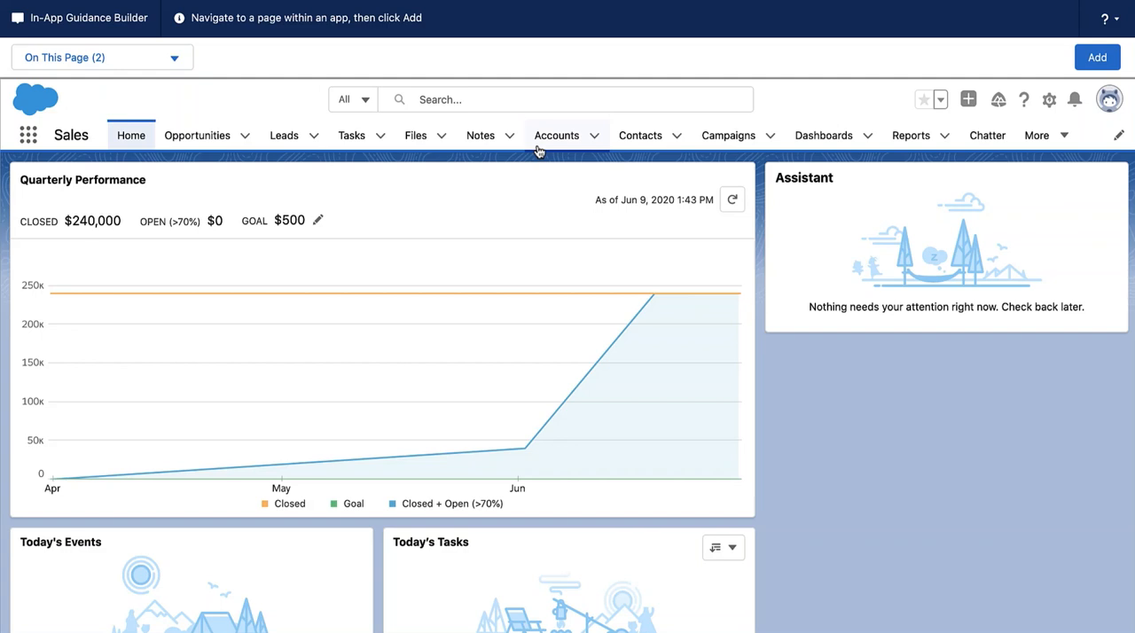
- Navigate to the Accounts tab to show the Recently Viewed accounts list as the authoring page
click(557, 135)
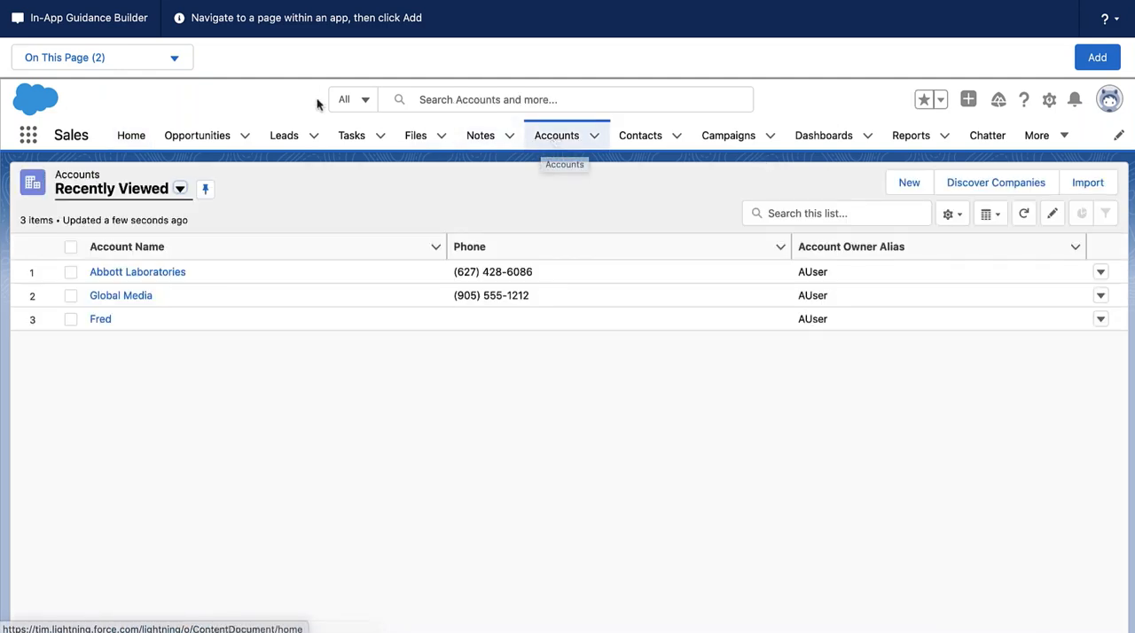
click(173, 57)
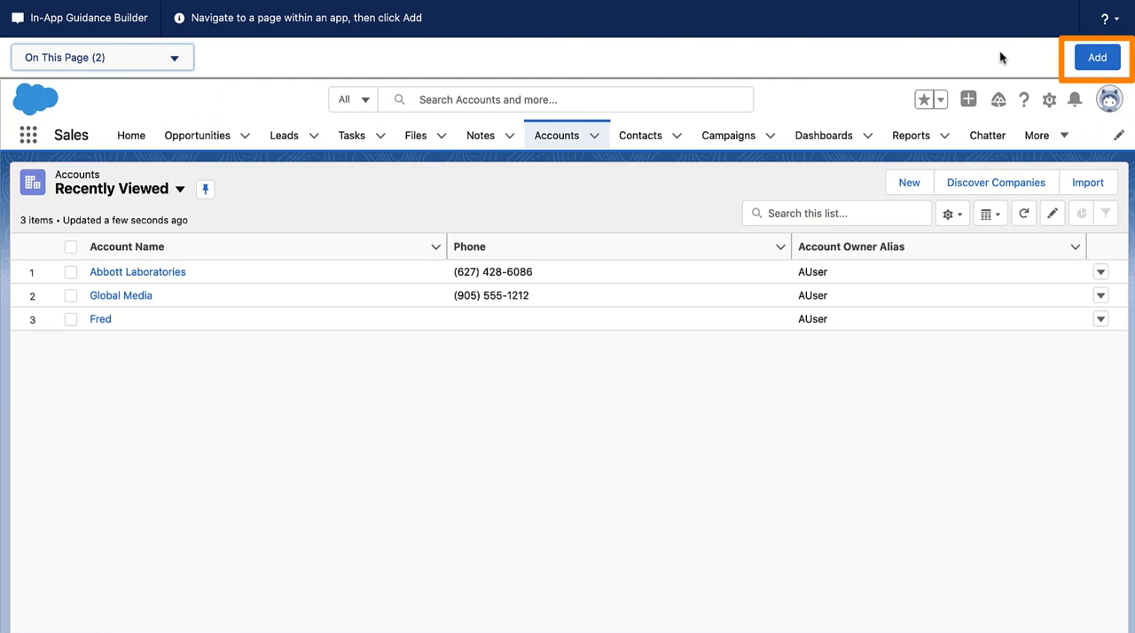
- Add a new Walkthrough and advance to the Prompt Type panel for Step 1
click(1096, 57)
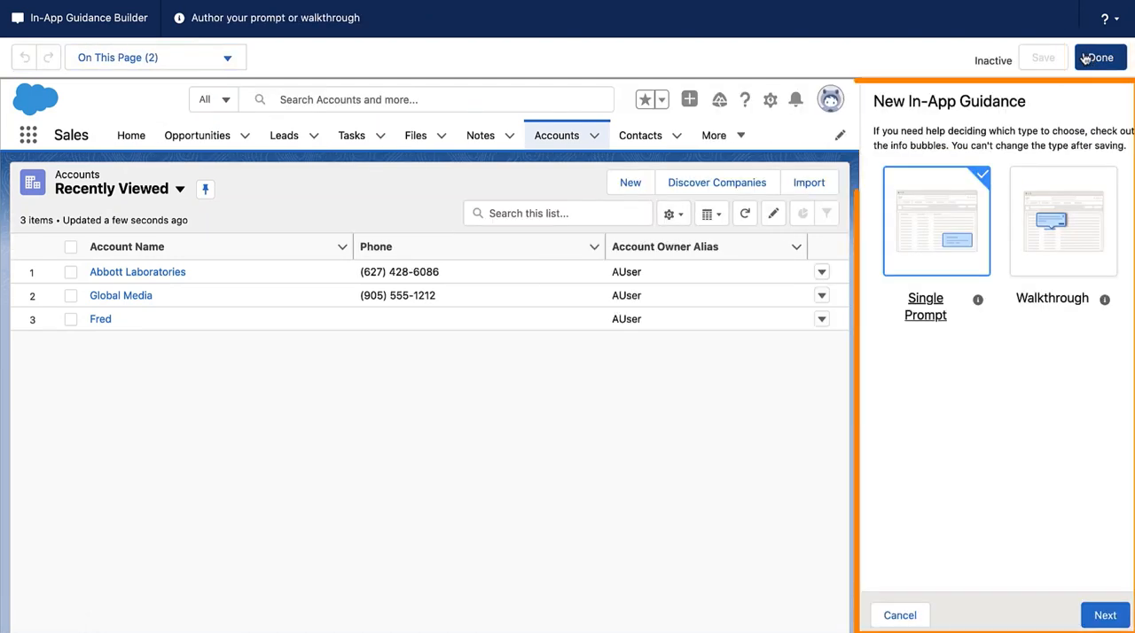
mouse_move(1100, 56)
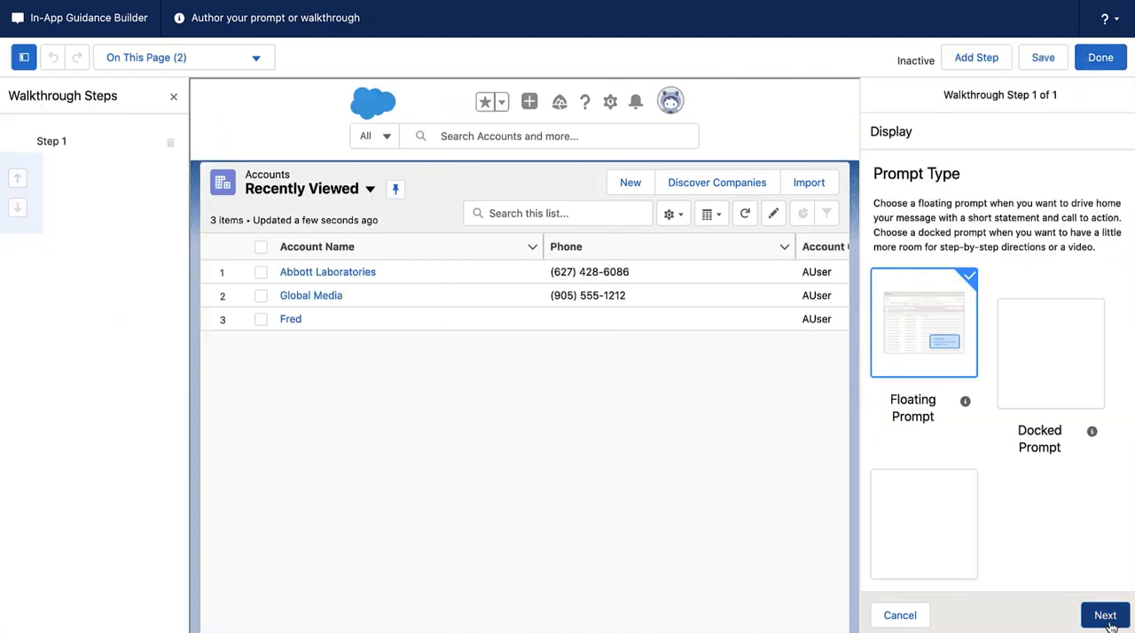
click(1103, 615)
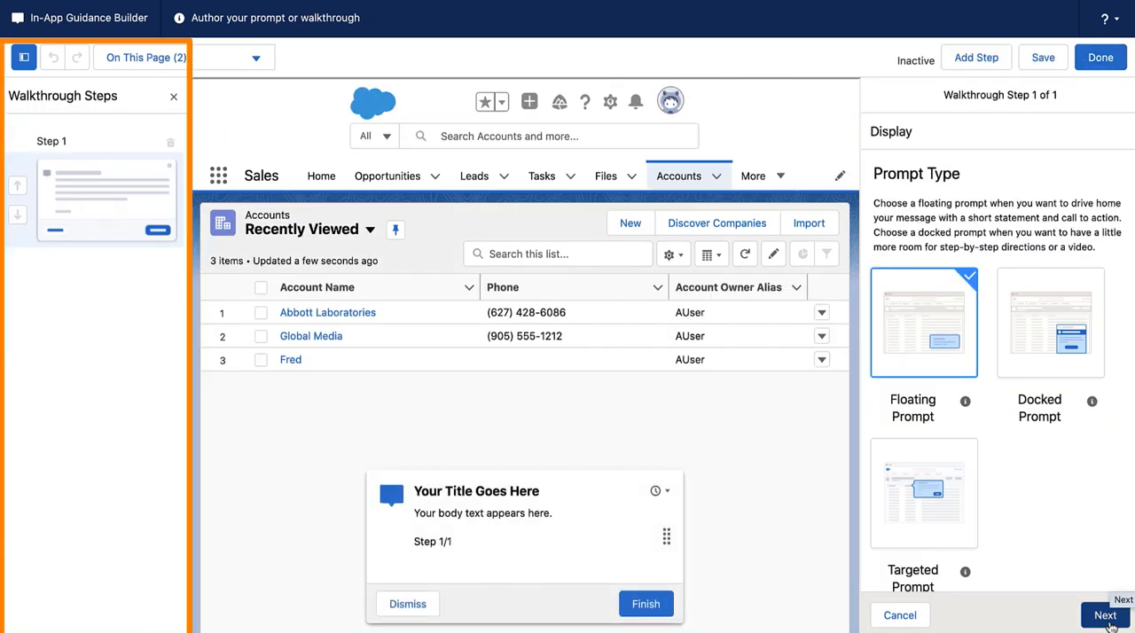